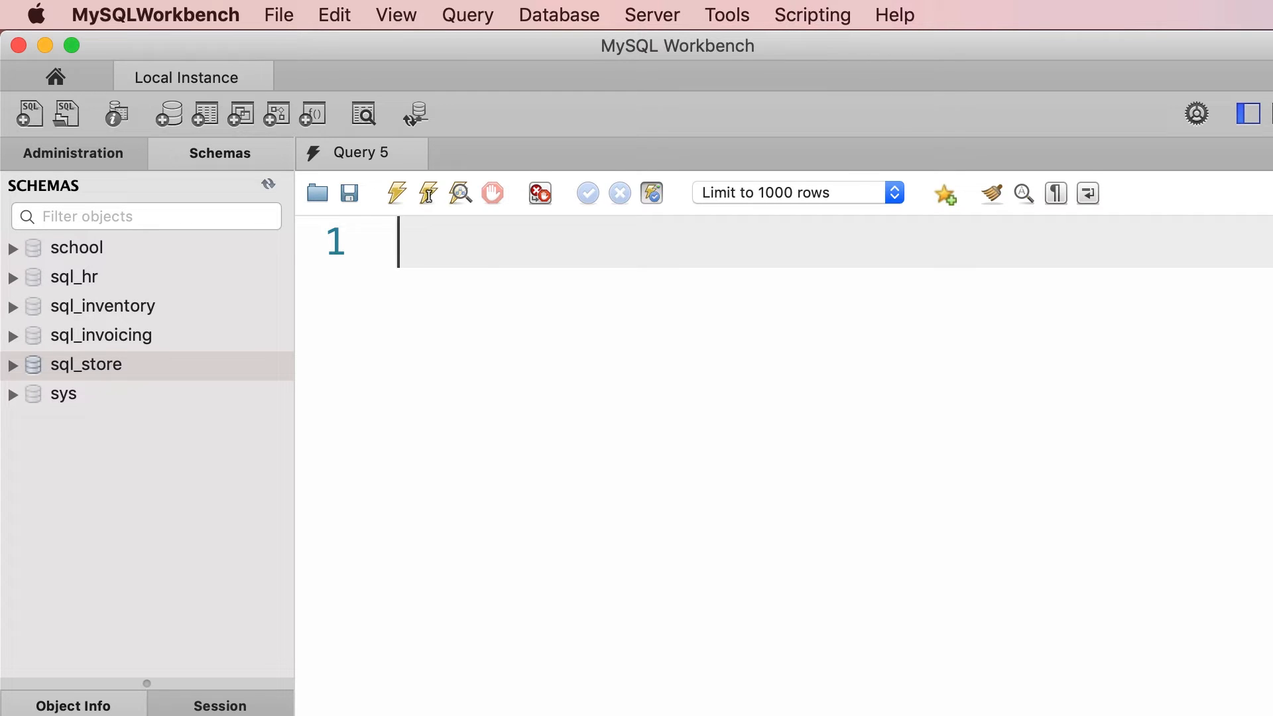
# - Type the statement CREATE DATABASE sql_store2; on line 1 of Query 5
pyautogui.write('CREATE DAT')
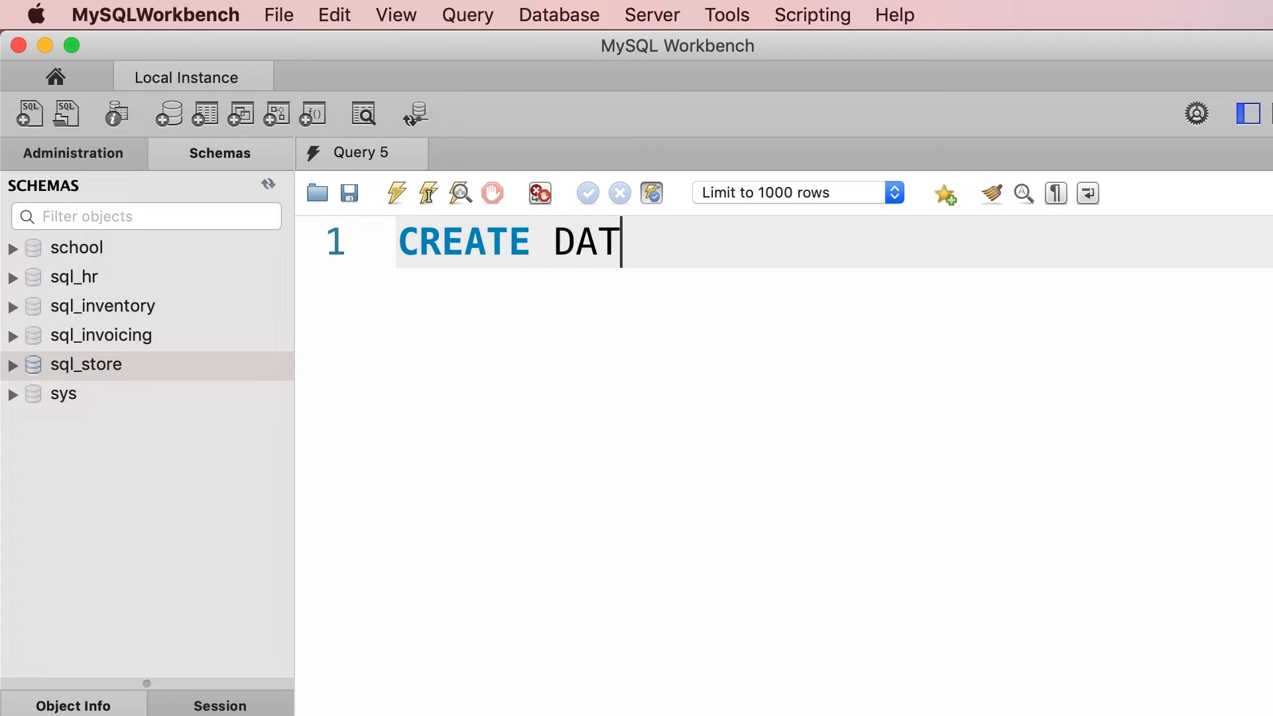
pyautogui.write('ABASE')
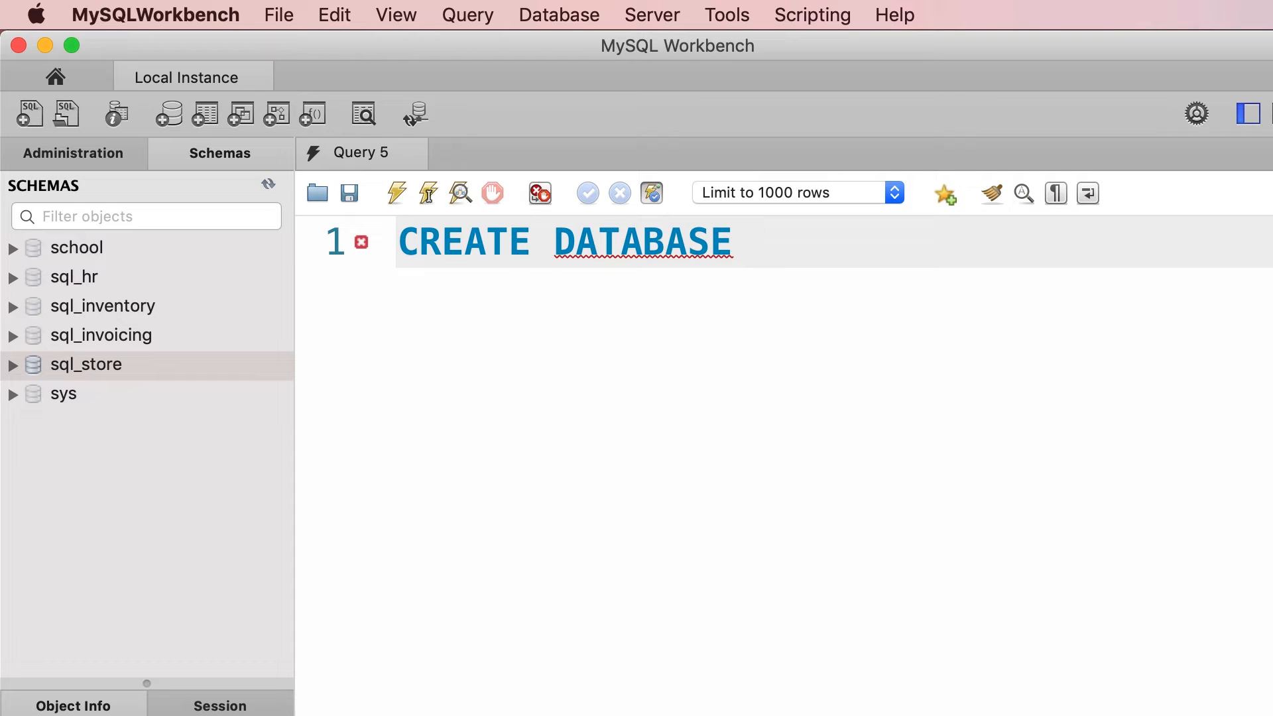
pyautogui.write('sql_')
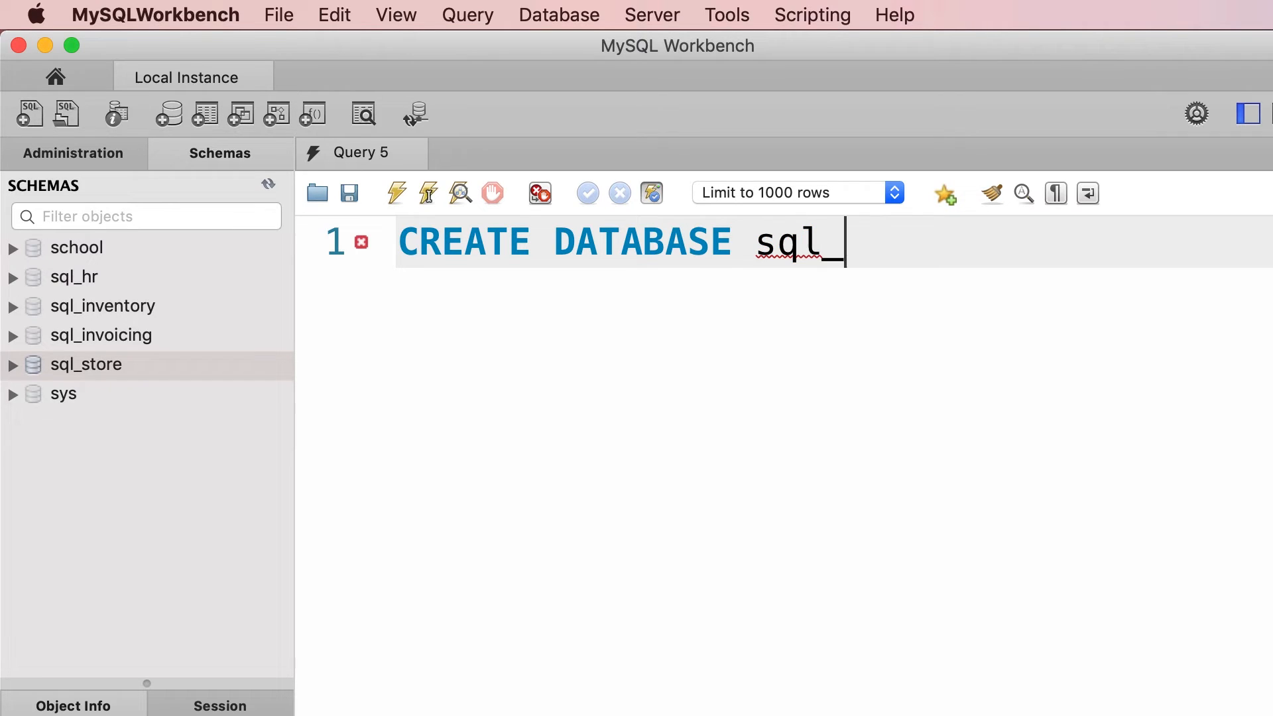
pyautogui.write('store2')
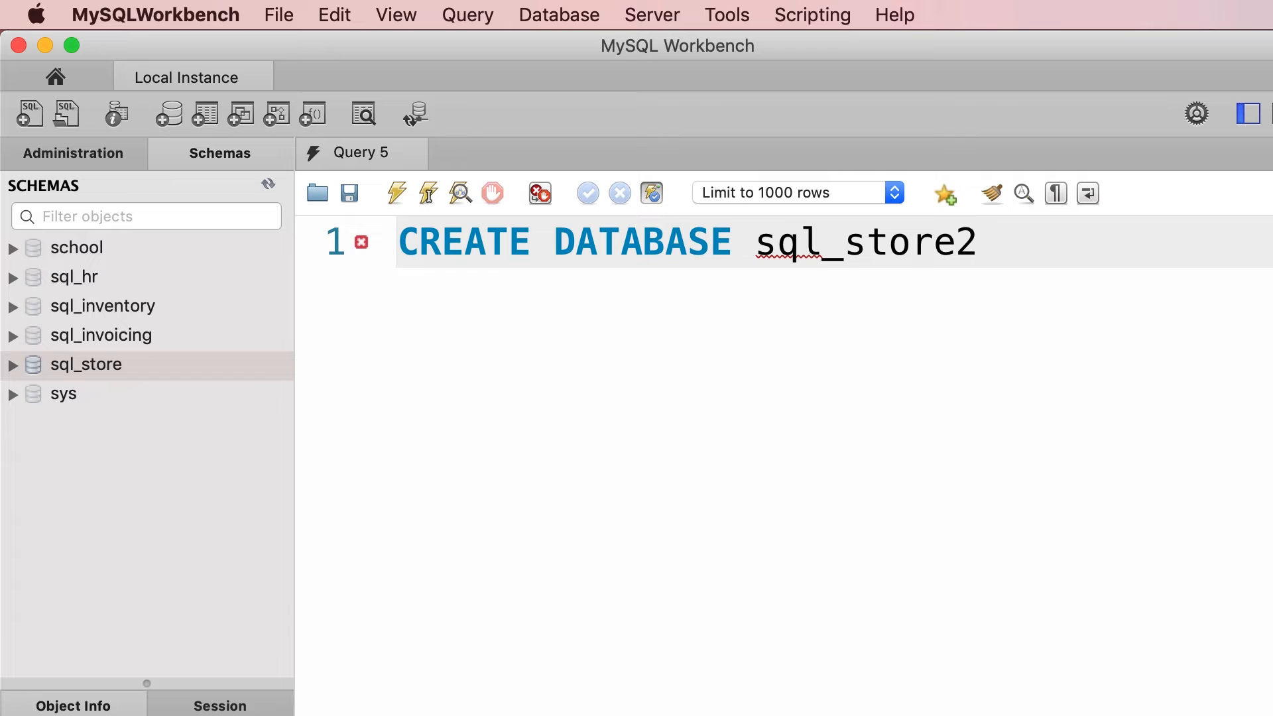
pyautogui.write(';')
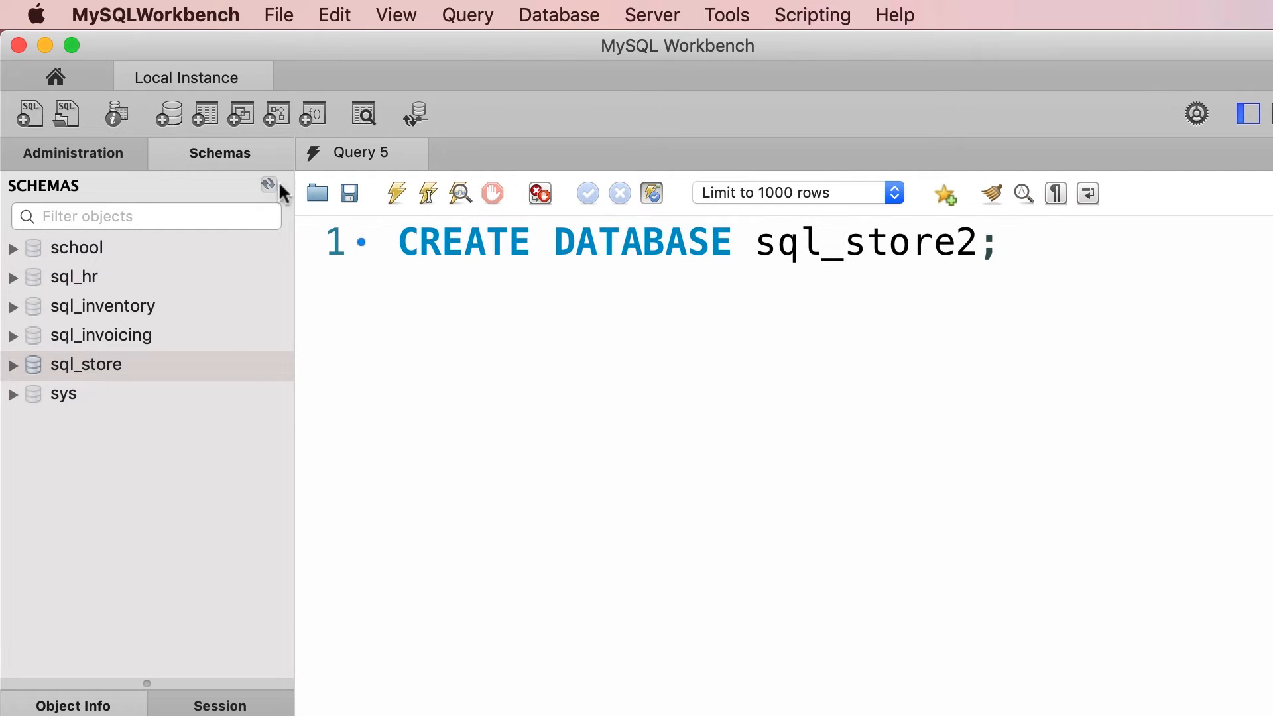
# - Hide the sidebar and run CREATE DATABASE IF NOT EXISTS sql_store2;, then select CREATE
pyautogui.click(92, 393)
pyautogui.write('IF NOT EXISTS ')
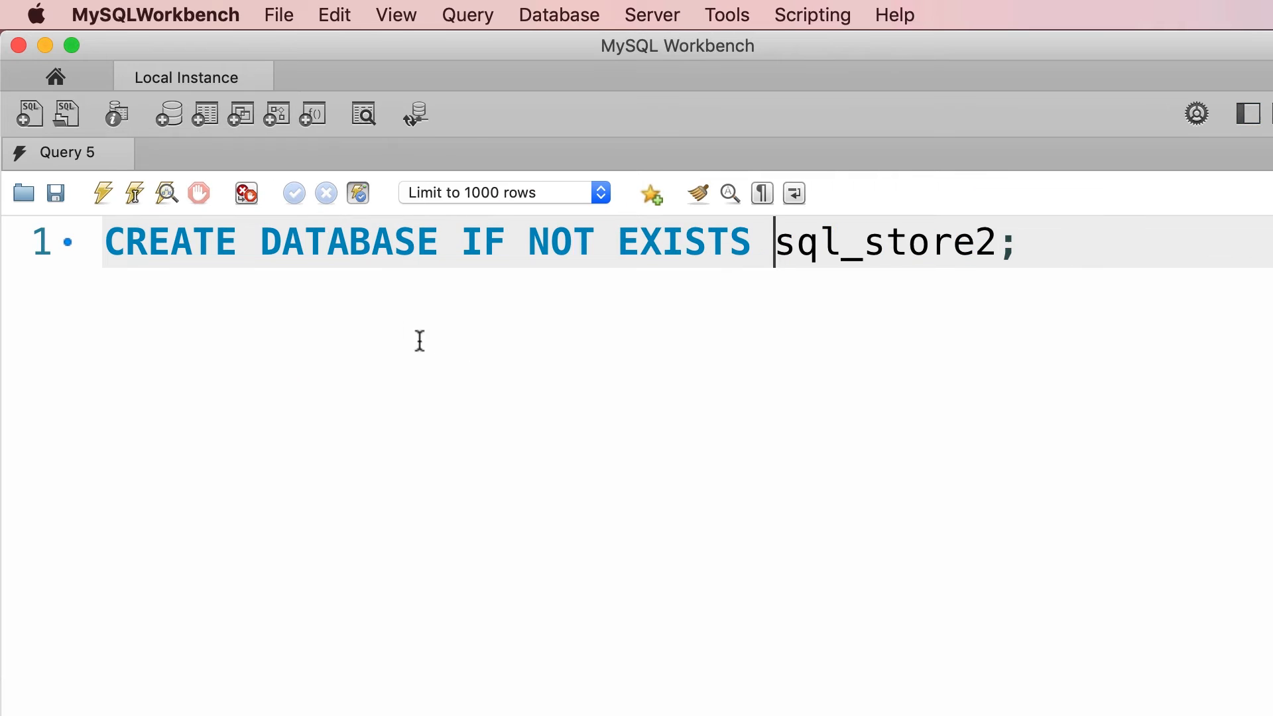
pyautogui.moveTo(1048, 293)
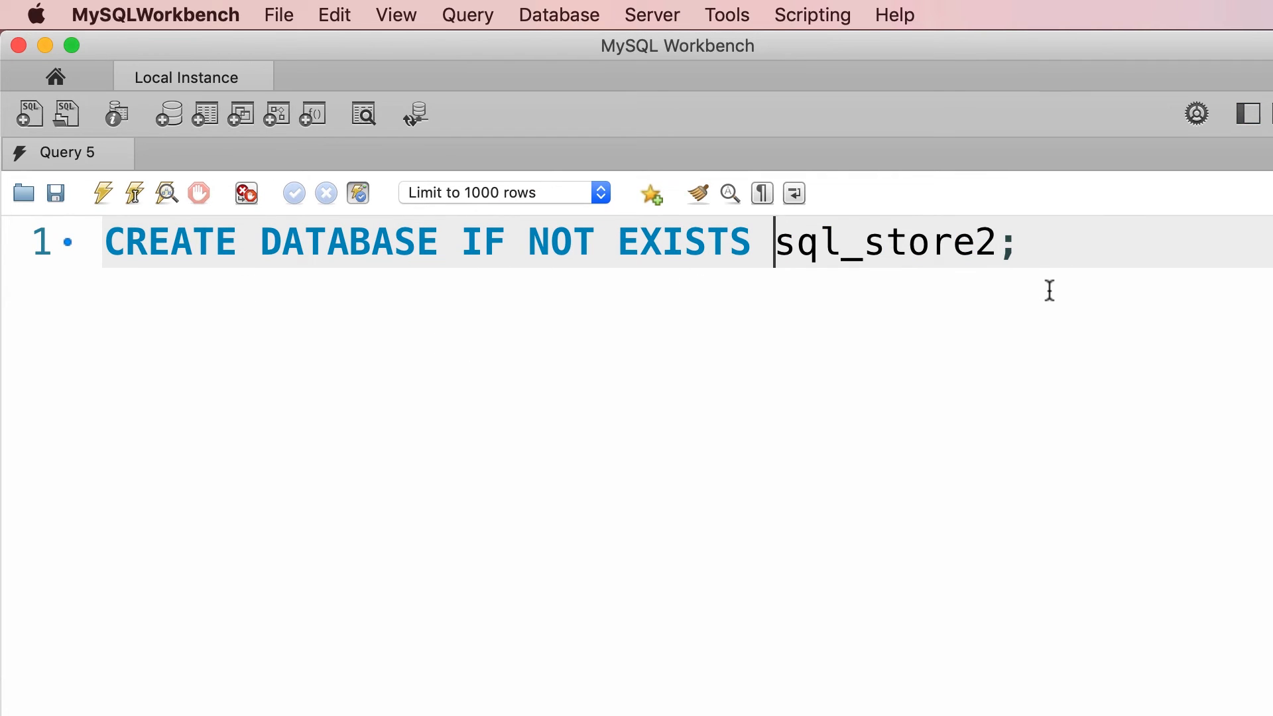
pyautogui.click(100, 192)
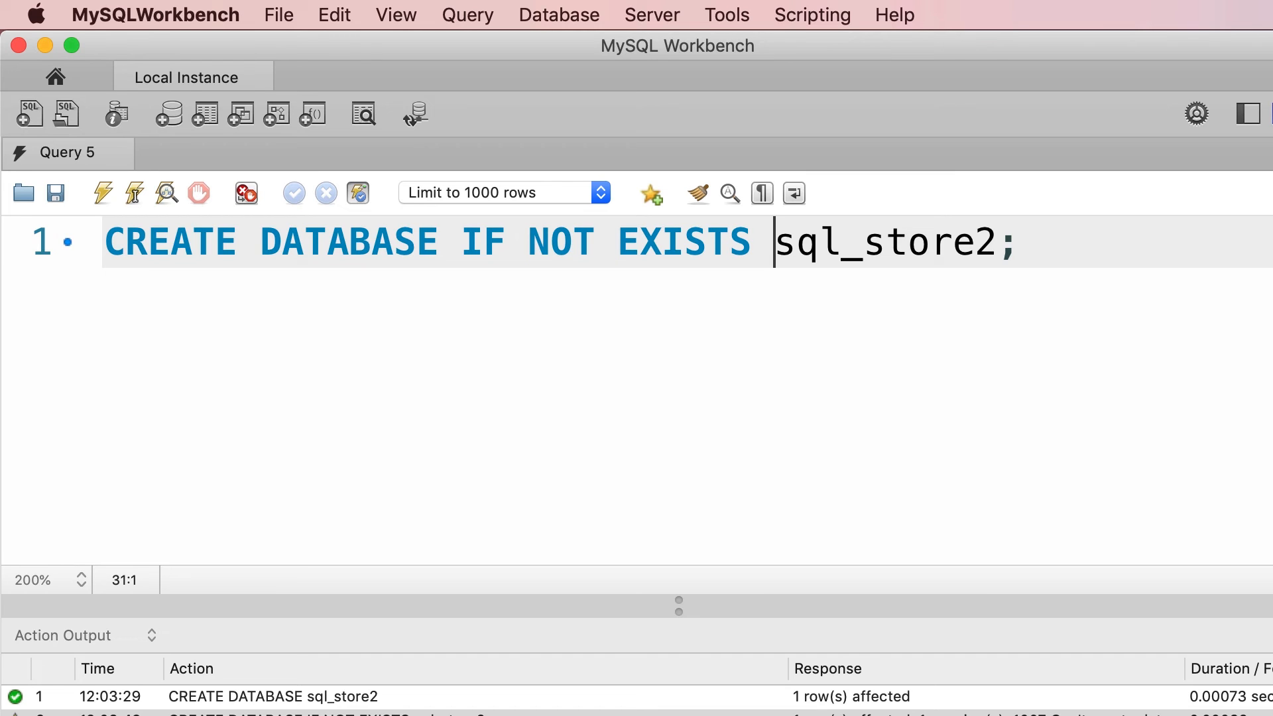
pyautogui.doubleClick(170, 242)
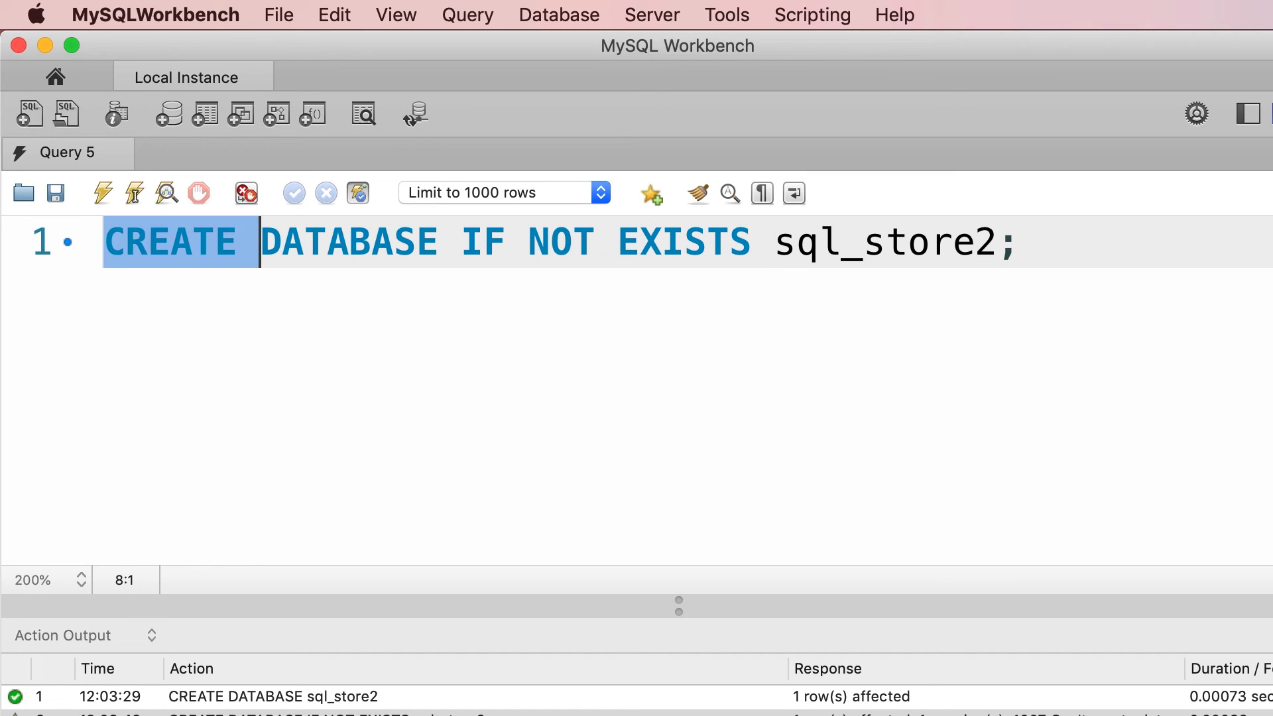
# - Replace CREATE with DROP and delete NOT, giving DROP DATABASE IF EXISTS sql_store2;
pyautogui.write('DROP')
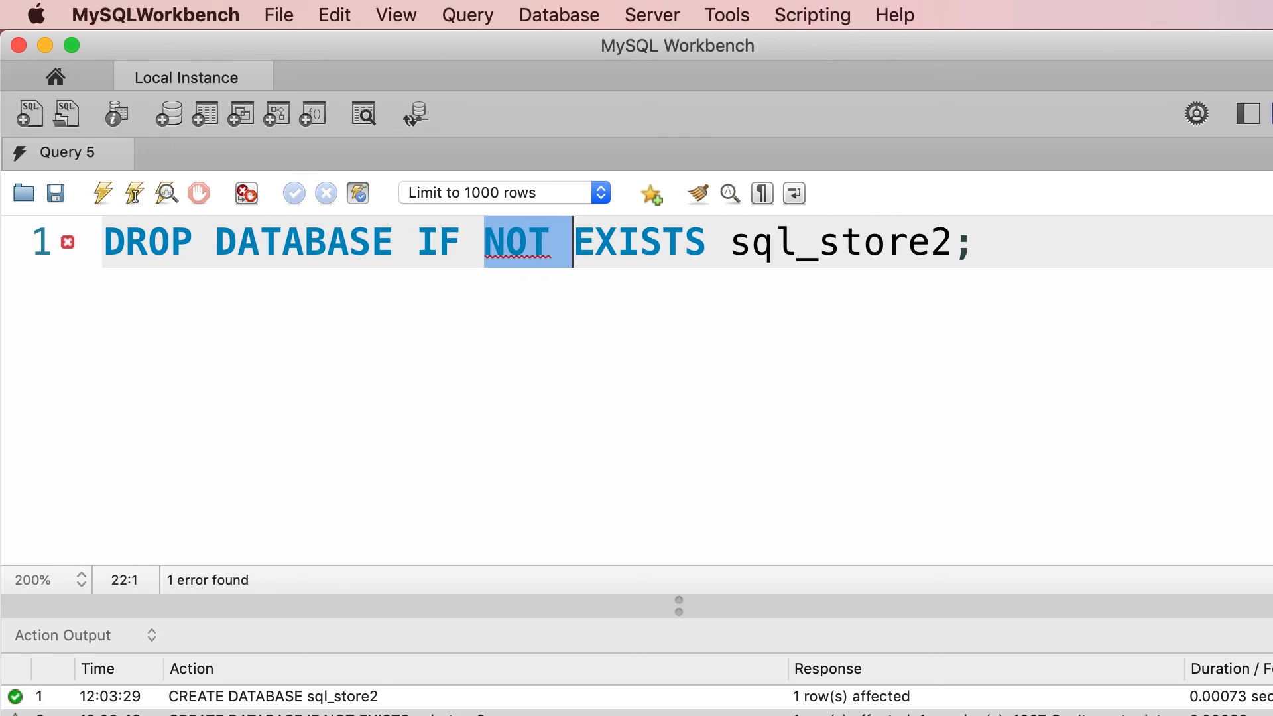
pyautogui.press('Delete')
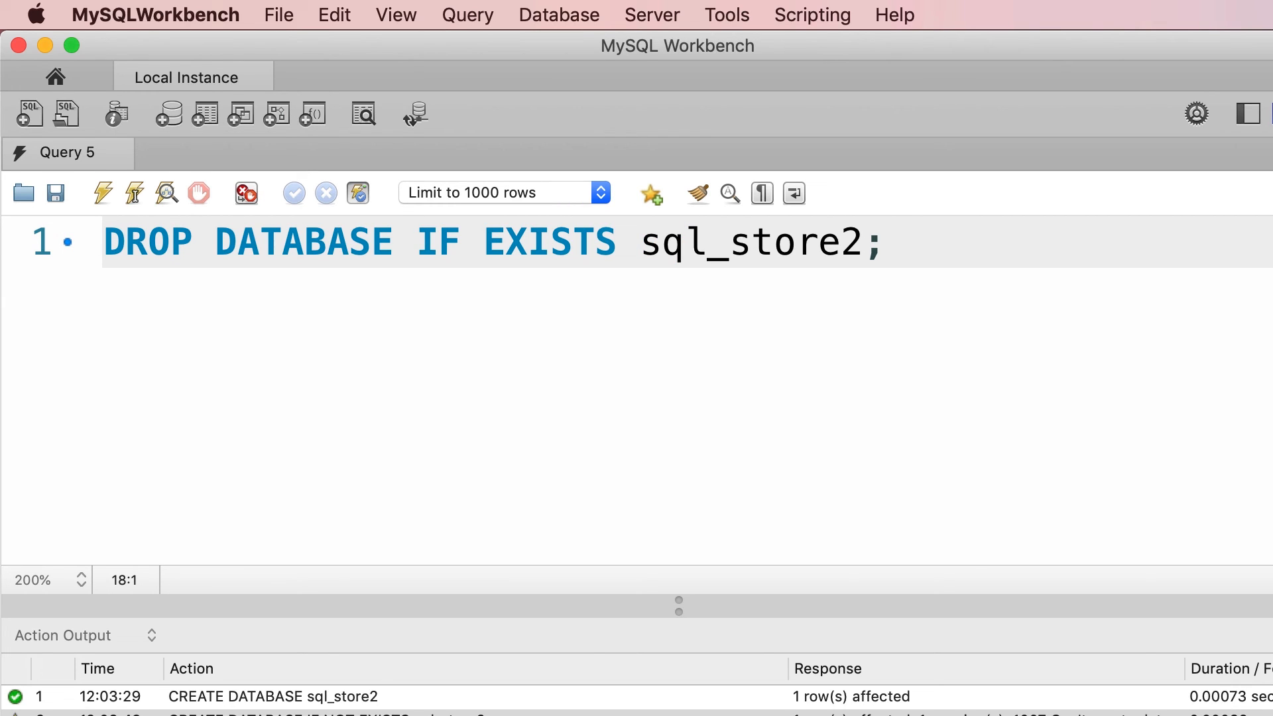
pyautogui.click(483, 242)
pyautogui.write('CREATE')
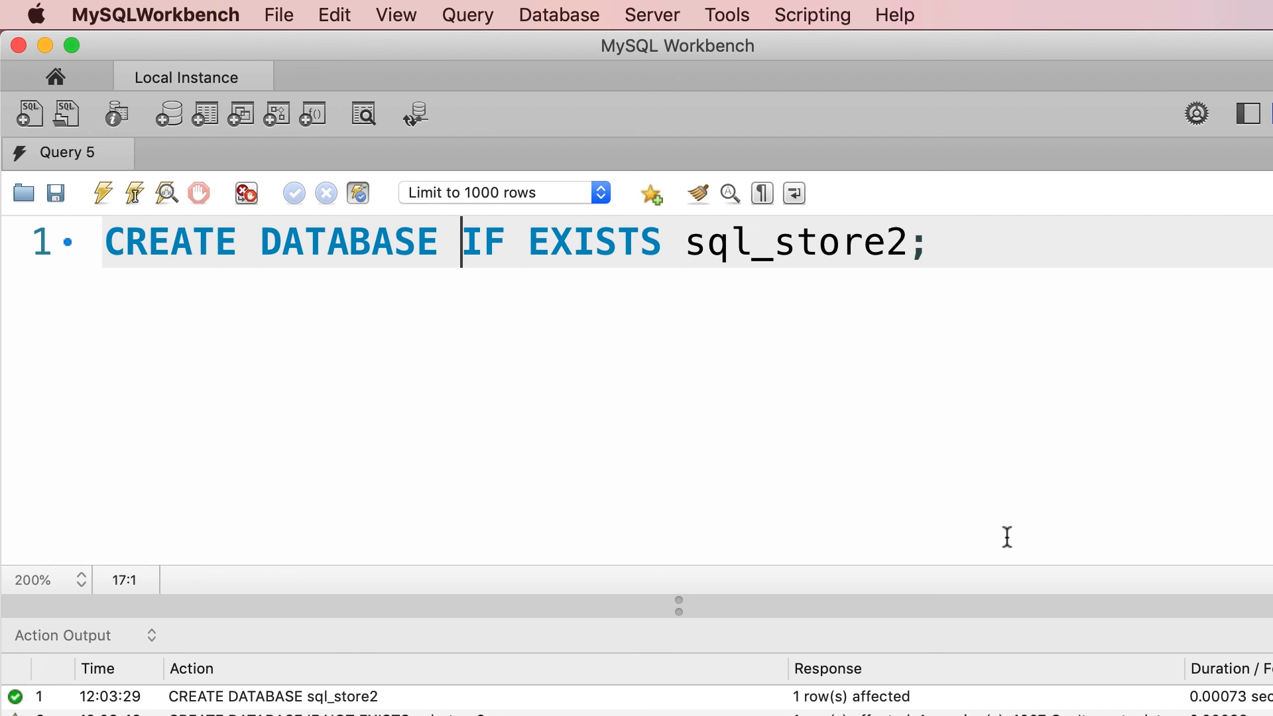
# - Type NOT before EXISTS to restore CREATE DATABASE IF NOT EXISTS sql_store2;
pyautogui.write('NOT')
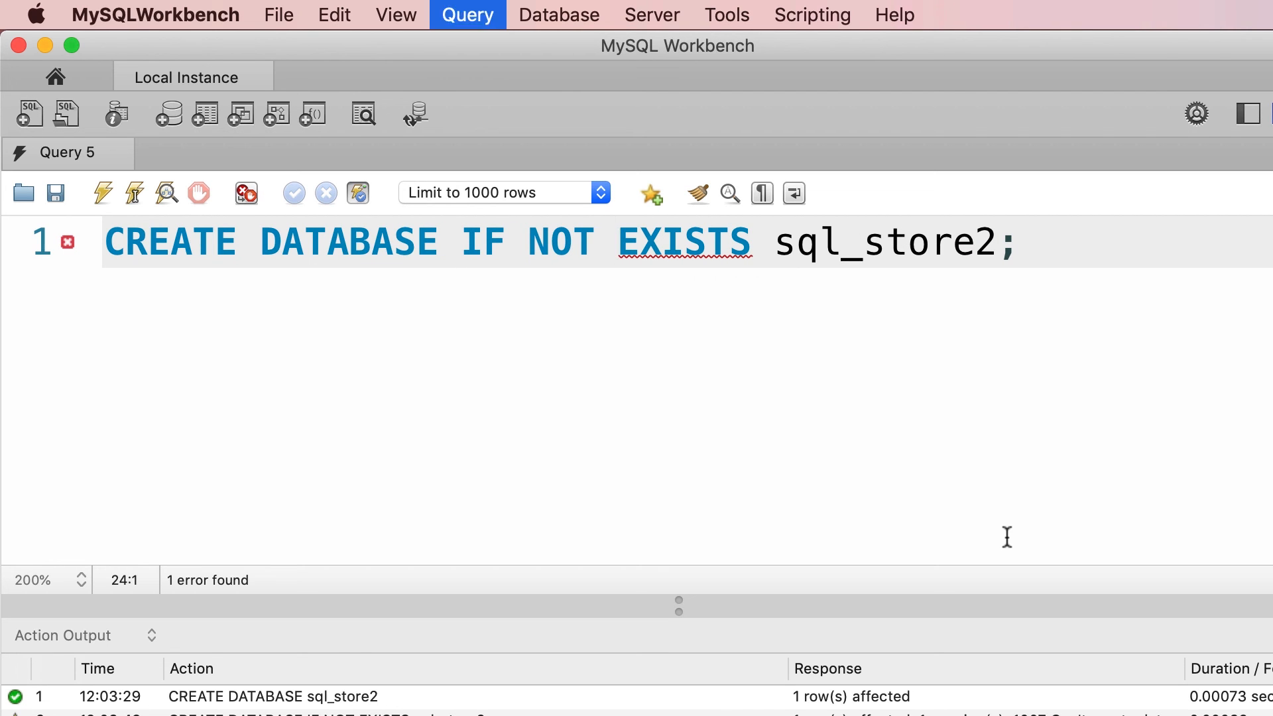